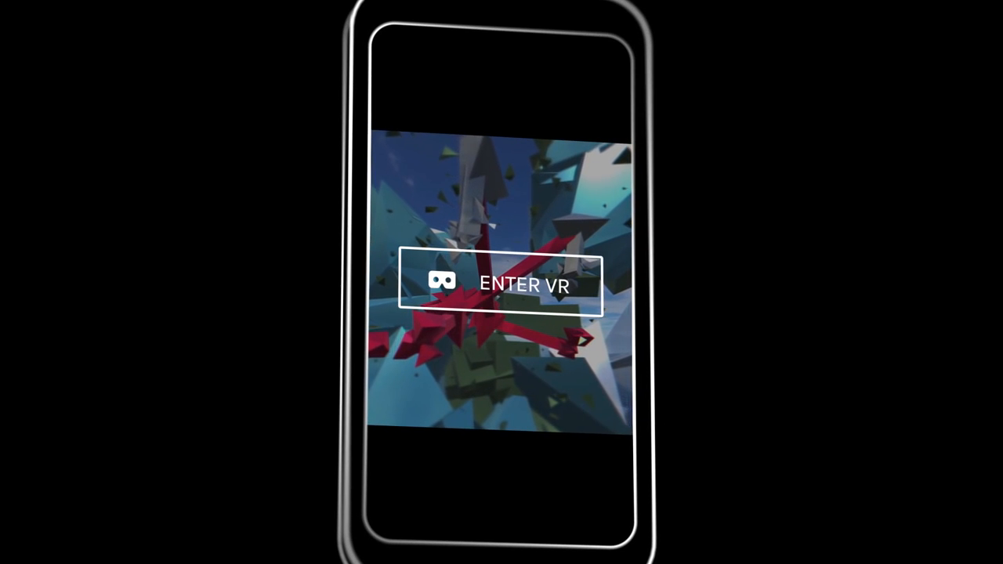
# Step: Enter VR on the phone's experiment scene, leading to the experiments page featuring Spot-The-Bot
pyautogui.click(501, 285)
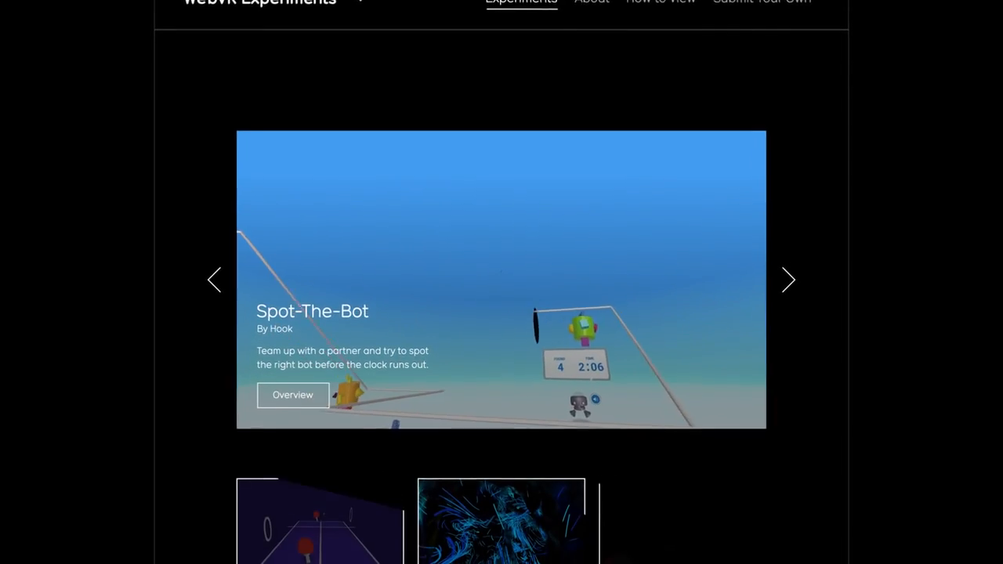
# Step: Scroll the experiments grid to Sonic Umbrella, open it, and view its source code on GitHub
pyautogui.scroll(-3)
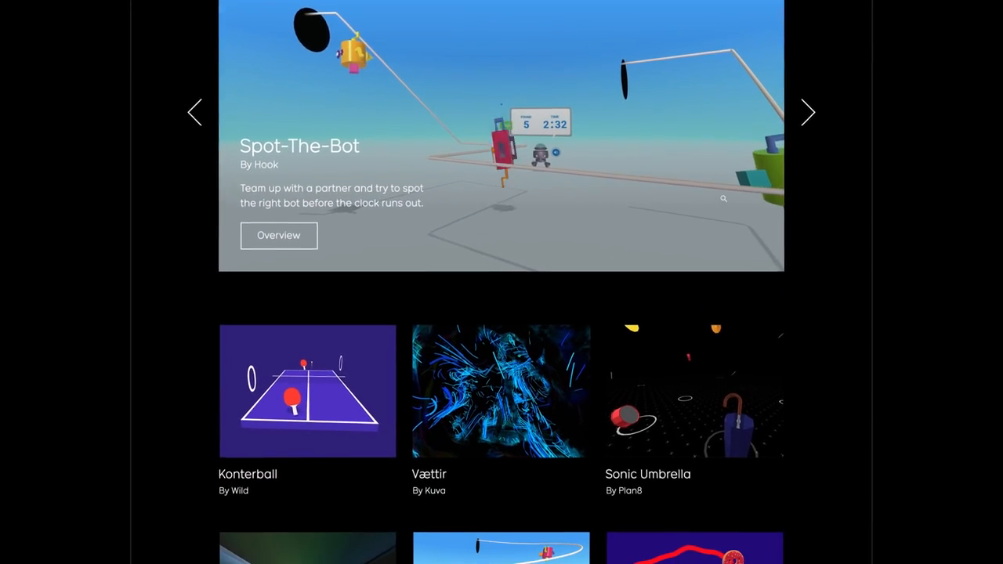
pyautogui.scroll(-3)
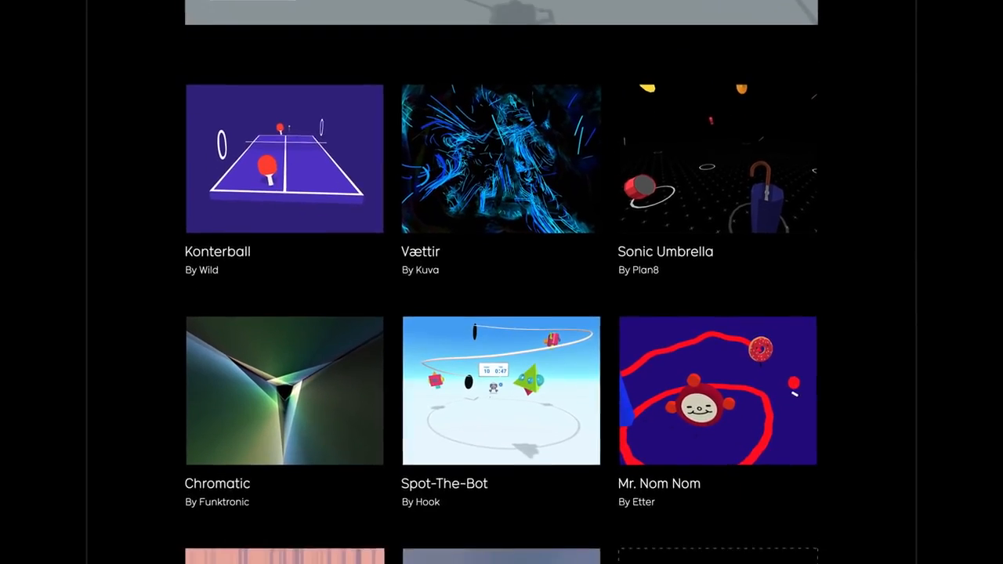
pyautogui.scroll(-3)
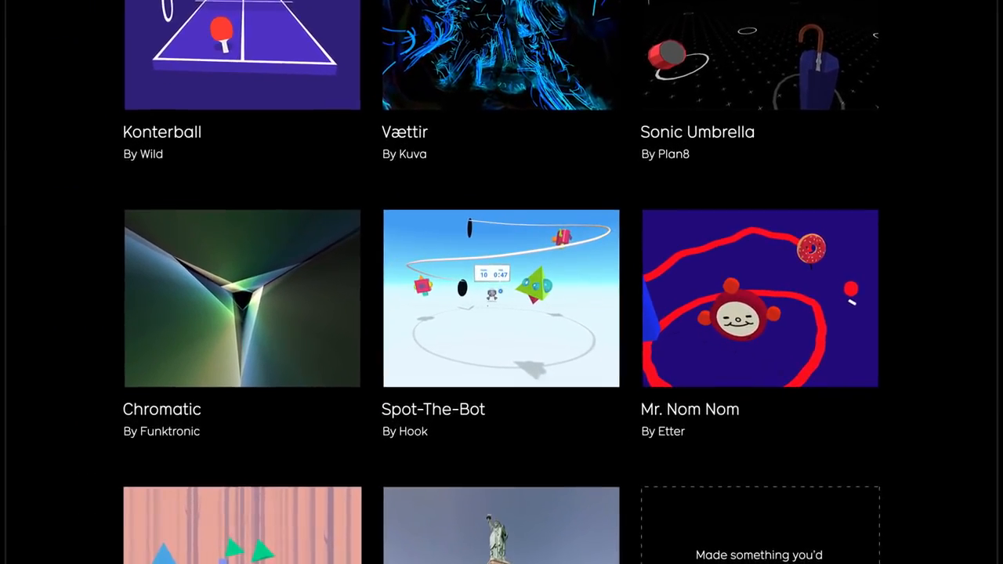
pyautogui.click(502, 301)
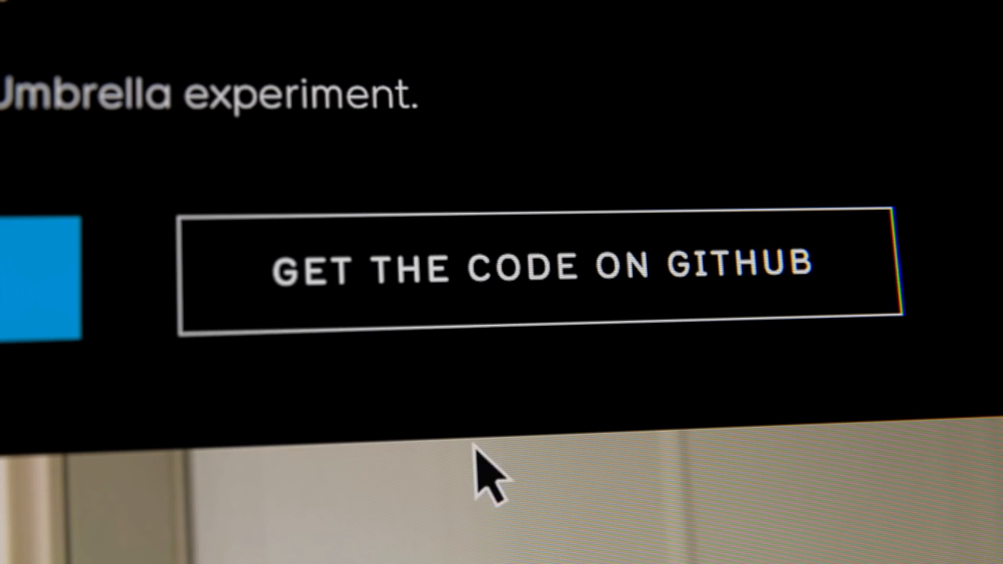
pyautogui.click(533, 269)
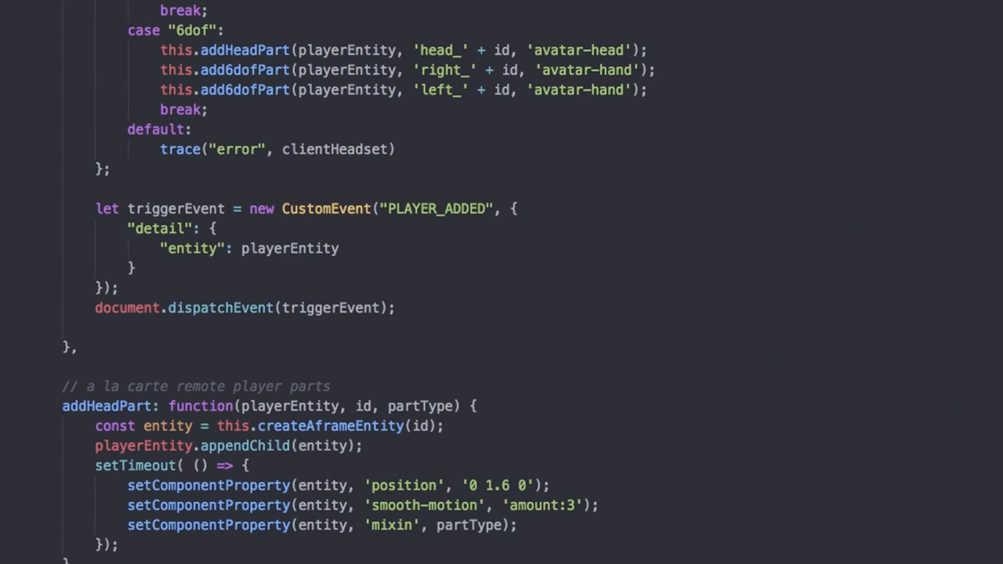